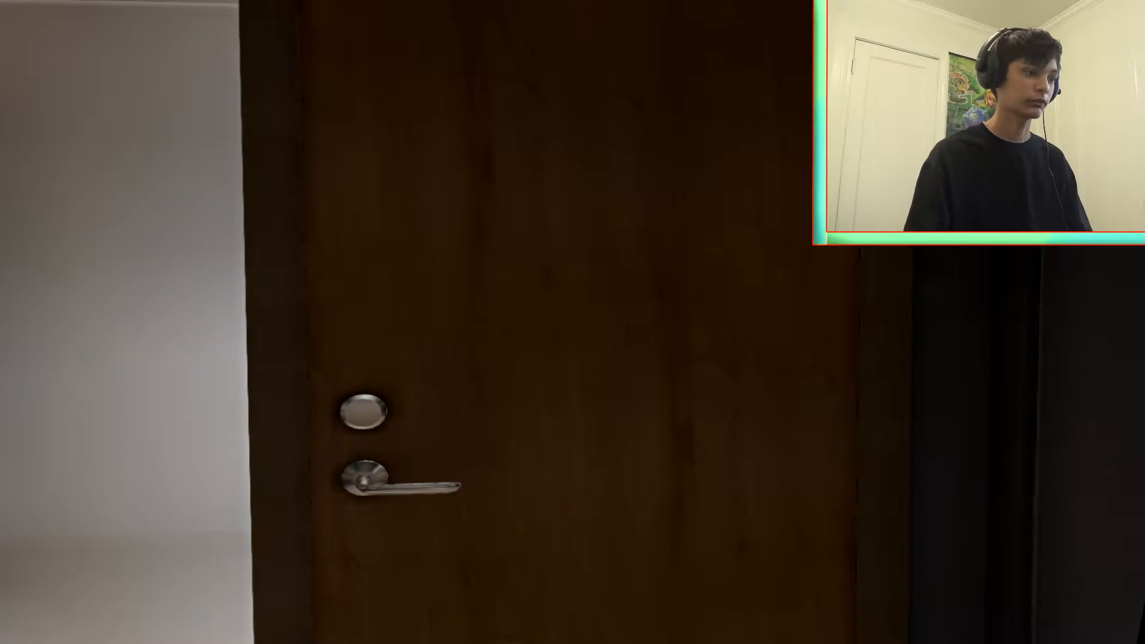
Show and then hide the how-to-play note with F1
key("f1")
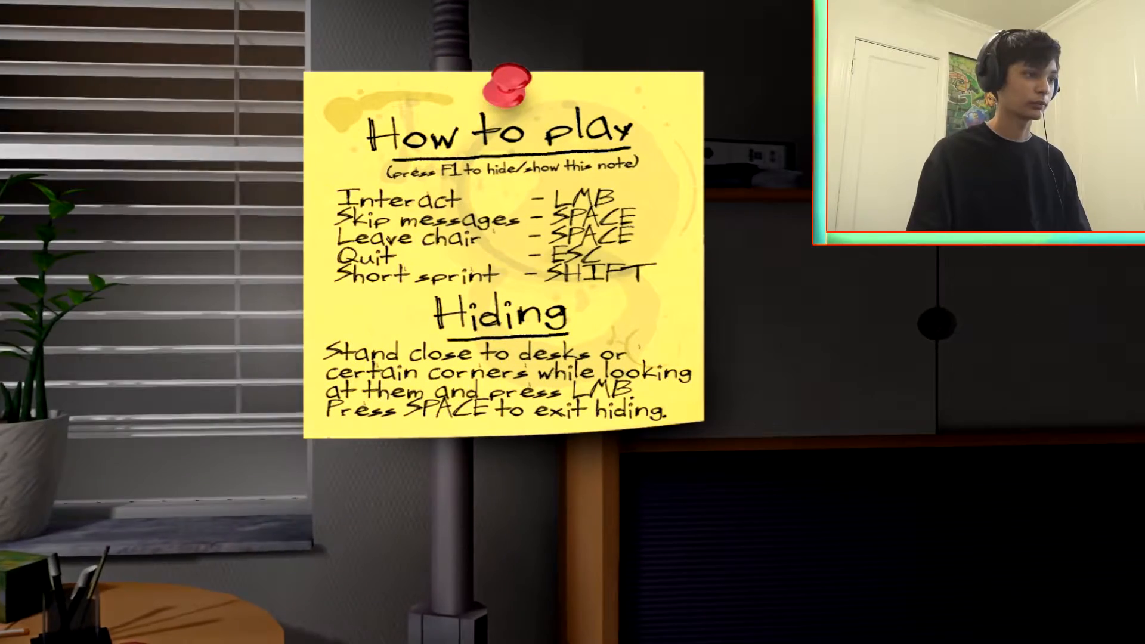
key("f1")
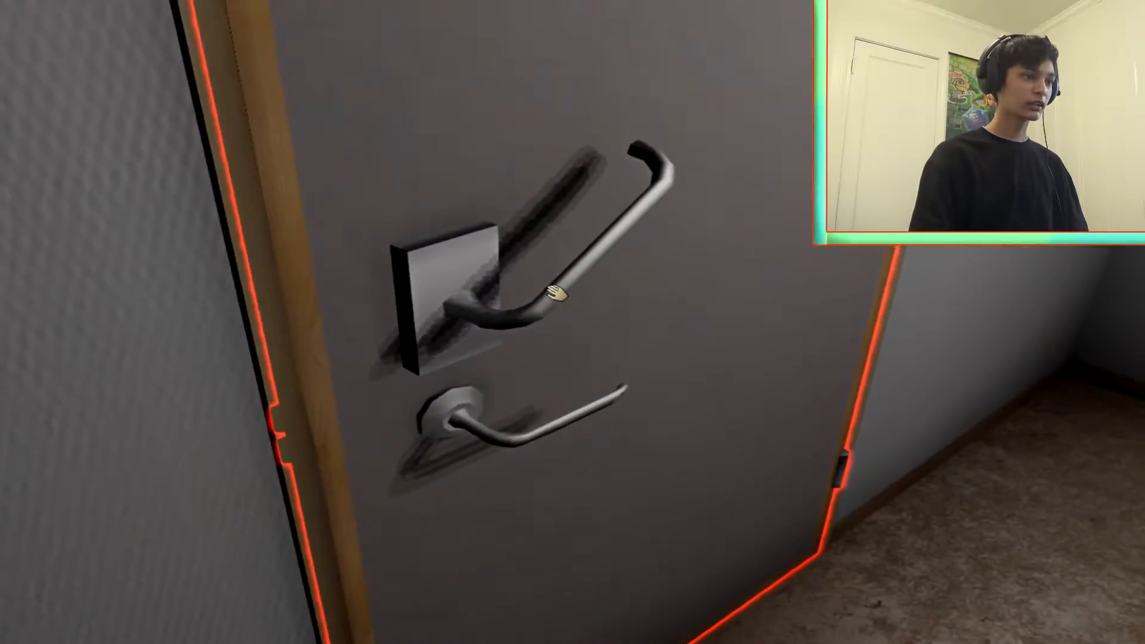
Open the grey door in the hallway
left_click(544, 293)
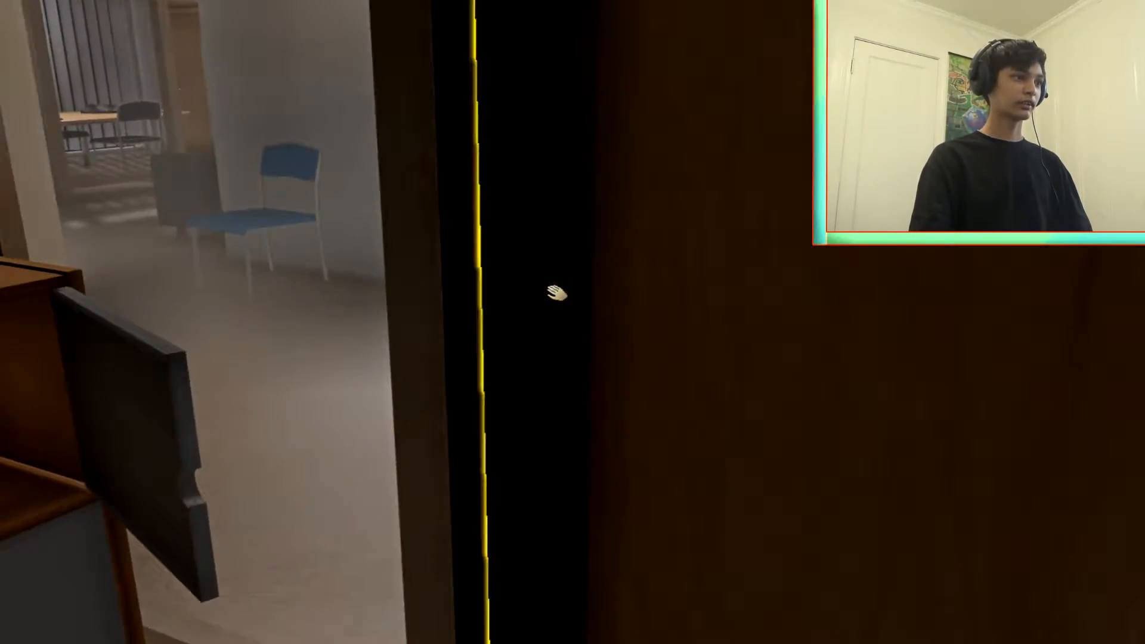
mouse_move(559, 294)
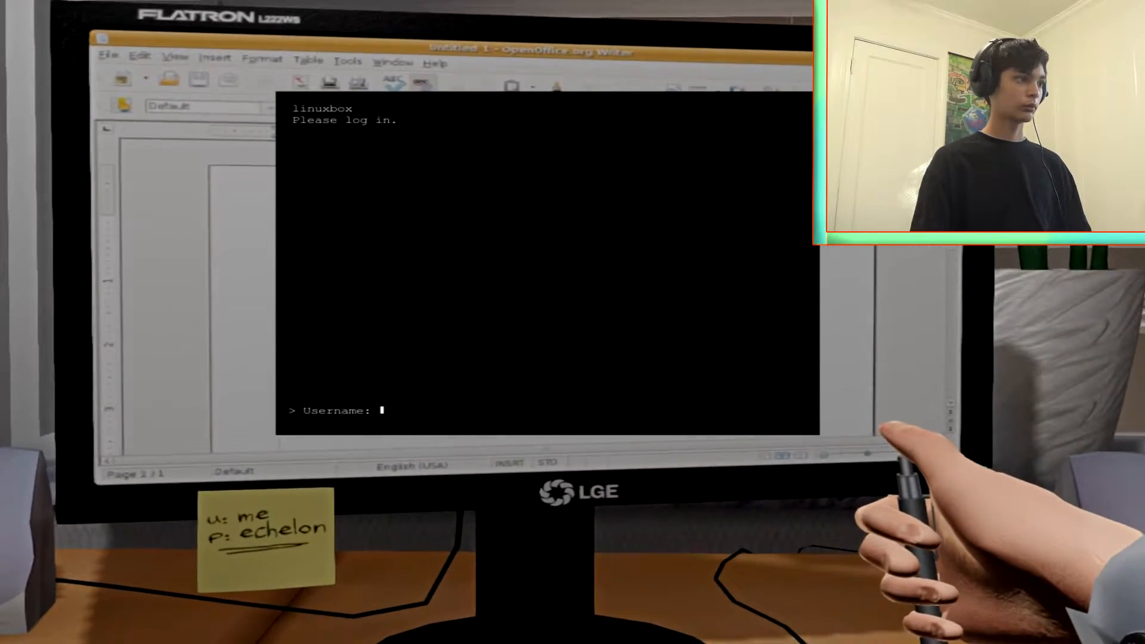
type("me")
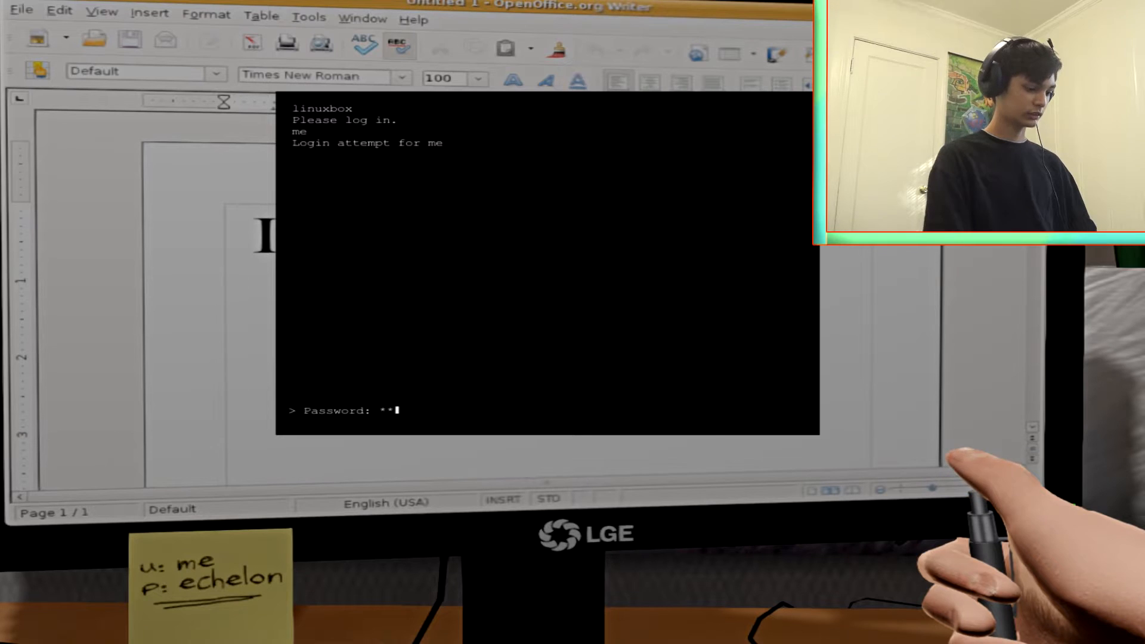
type("echelon")
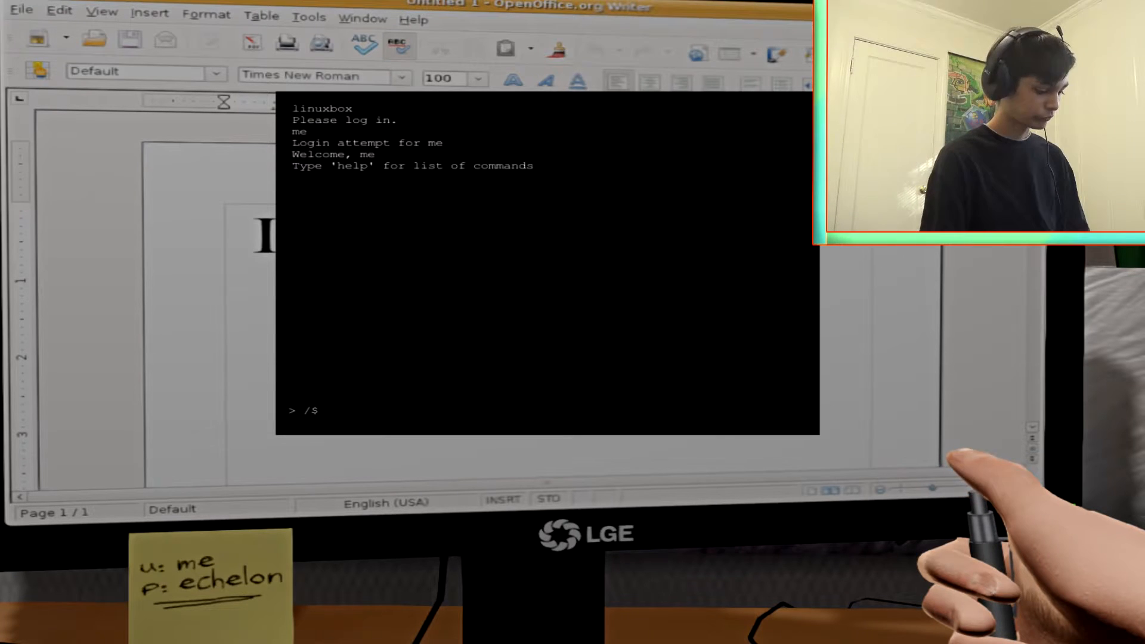
type("help")
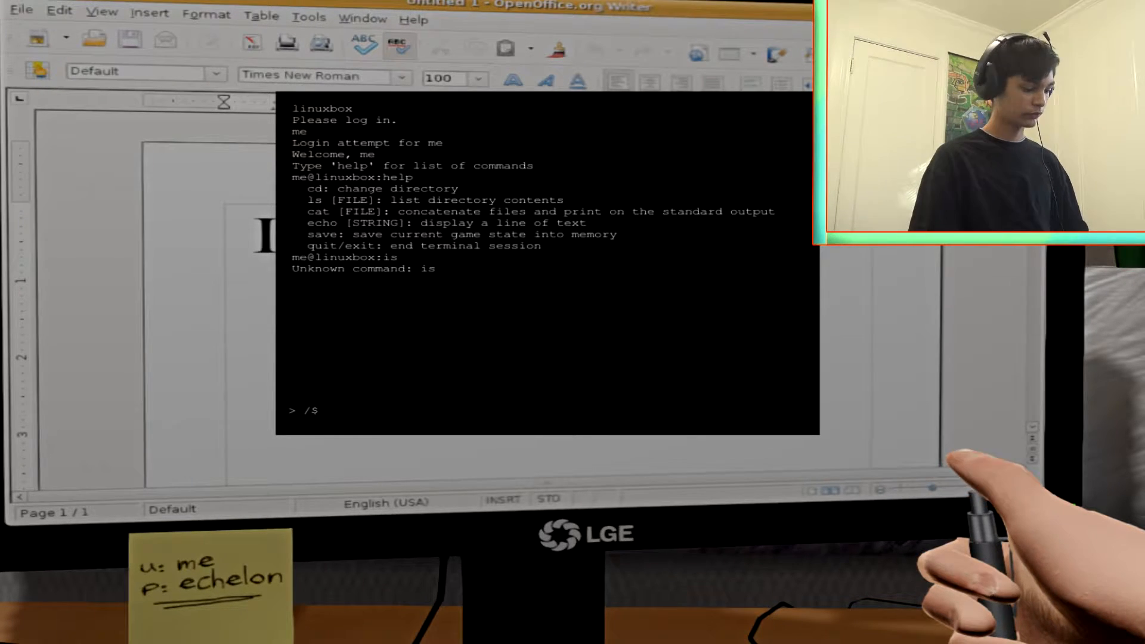
type("cd")
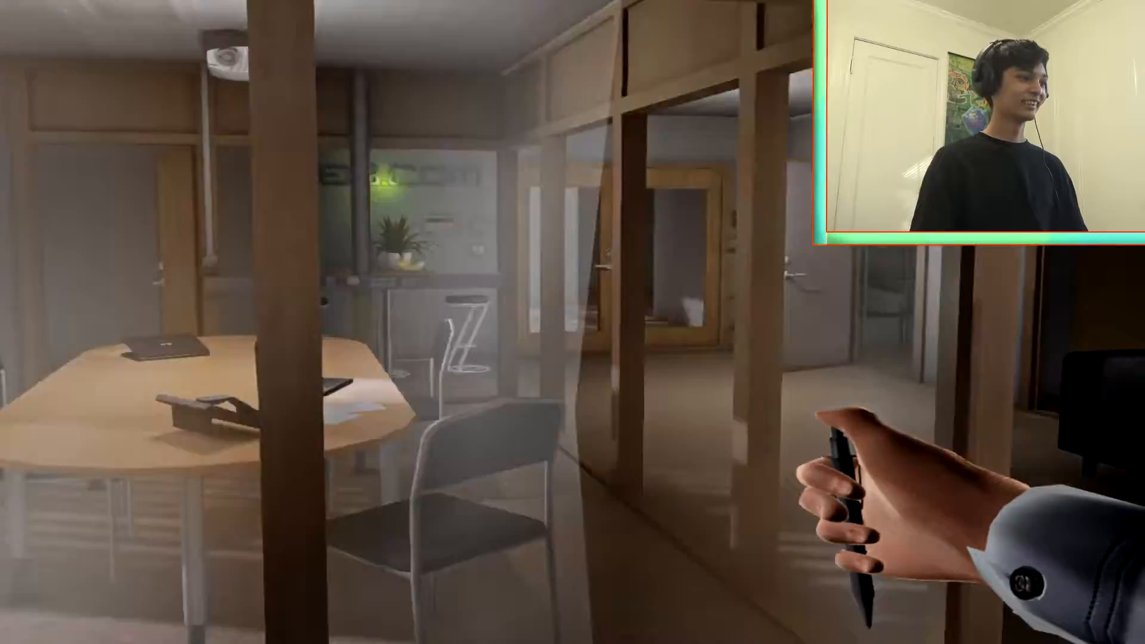
scroll("right", 3)
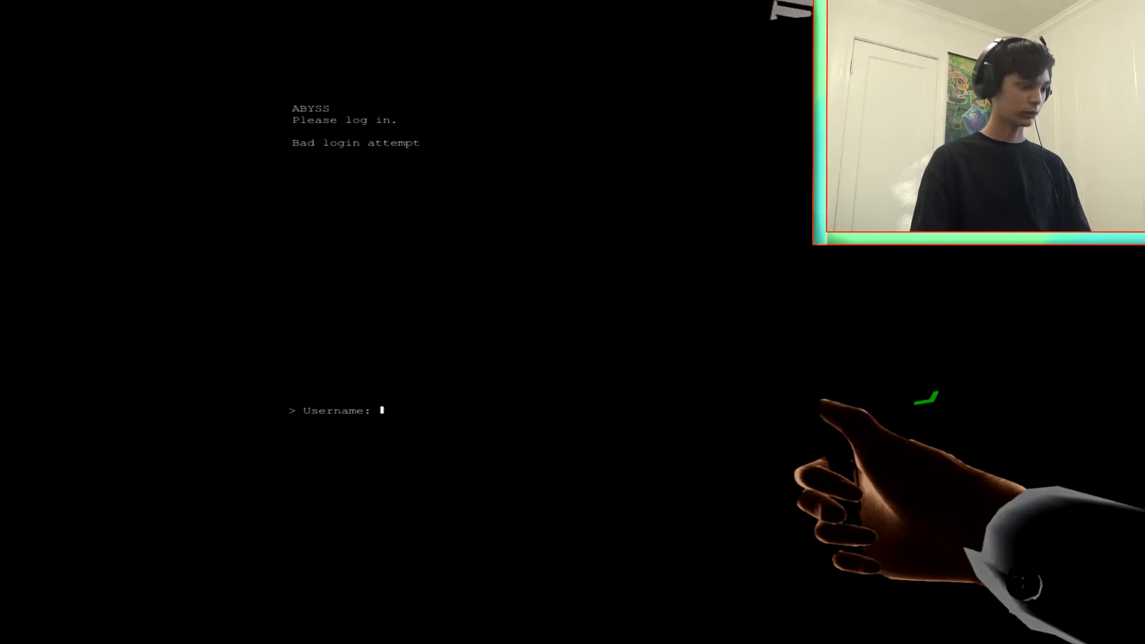
Try 'q`u' and 'q' at the ABYSS terminal; both logins fail
type("q`uit")
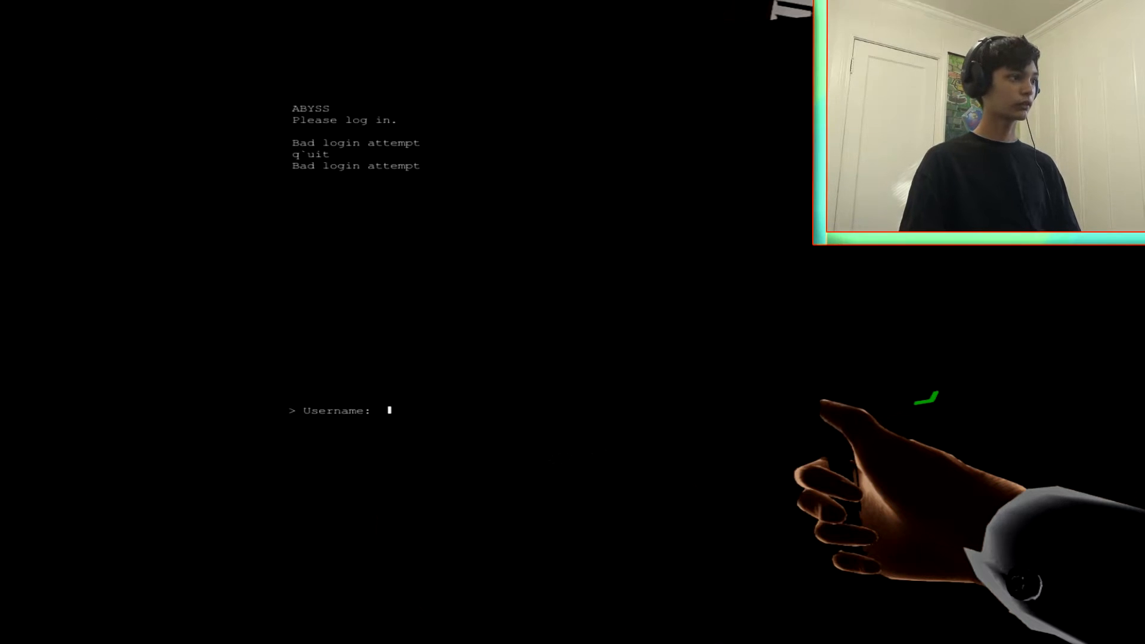
type("q")
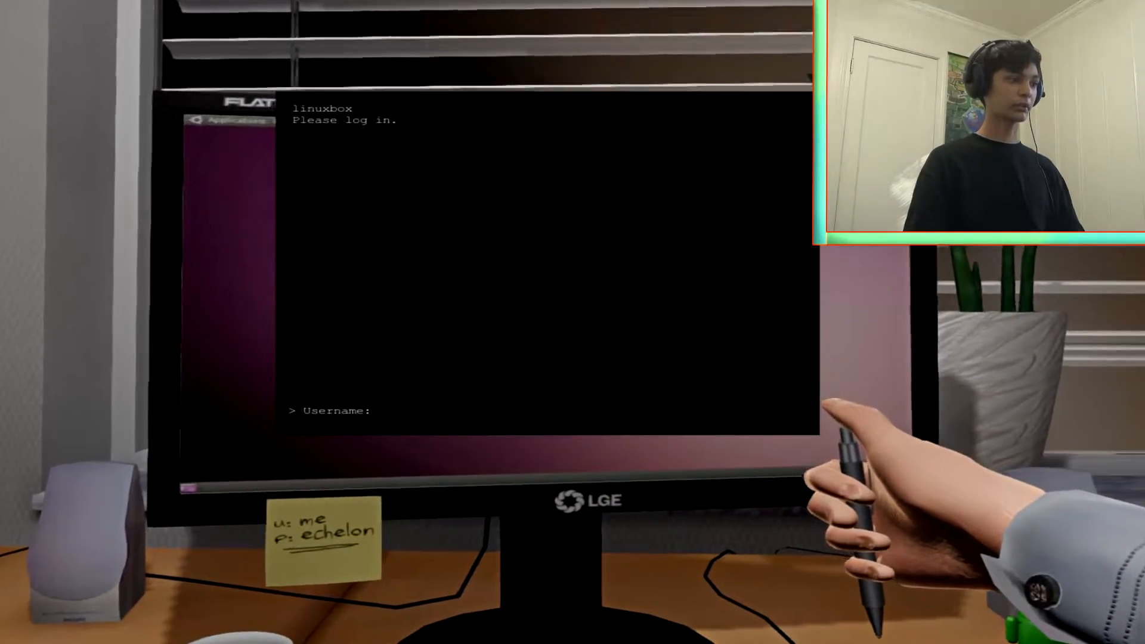
Enter username 'me' from the sticky note at the linuxbox login
type("me")
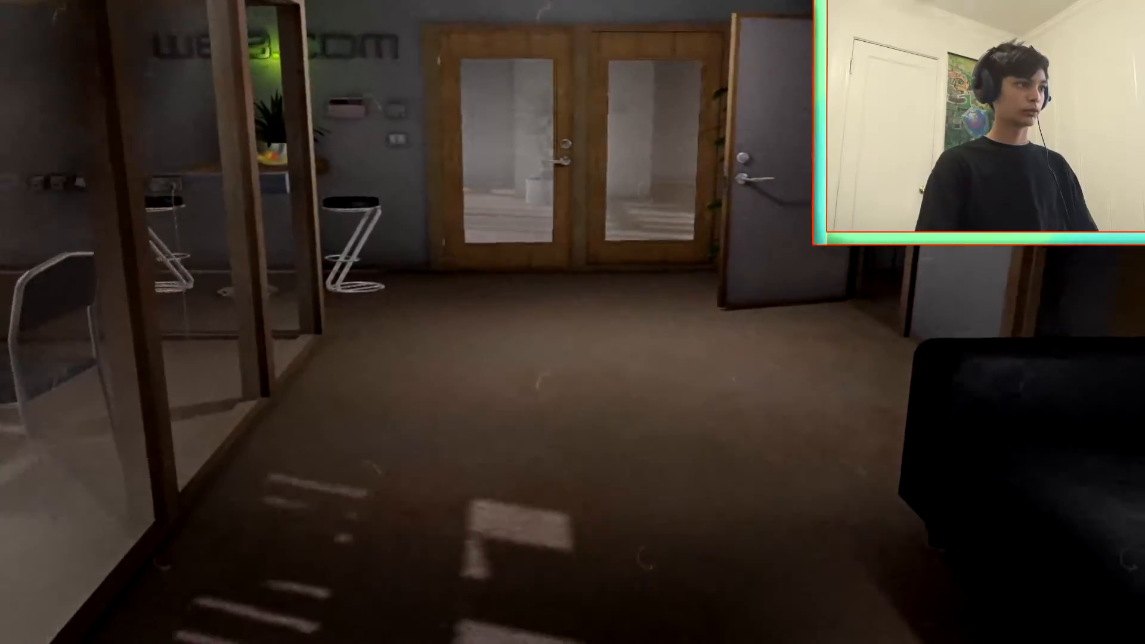
mouse_move(573, 322)
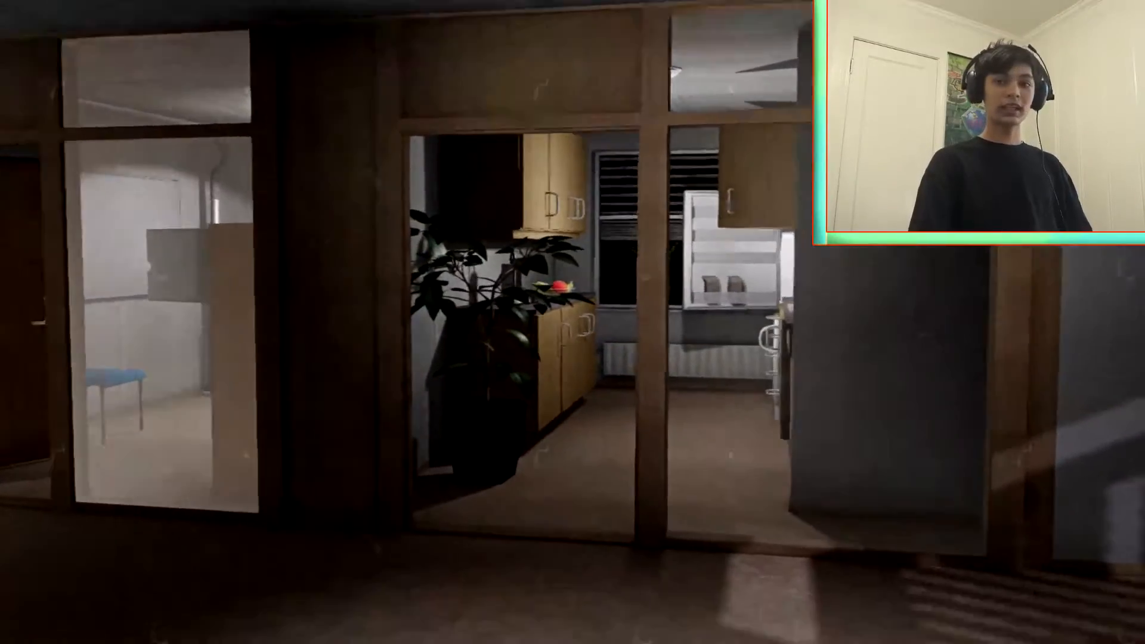
mouse_move(573, 321)
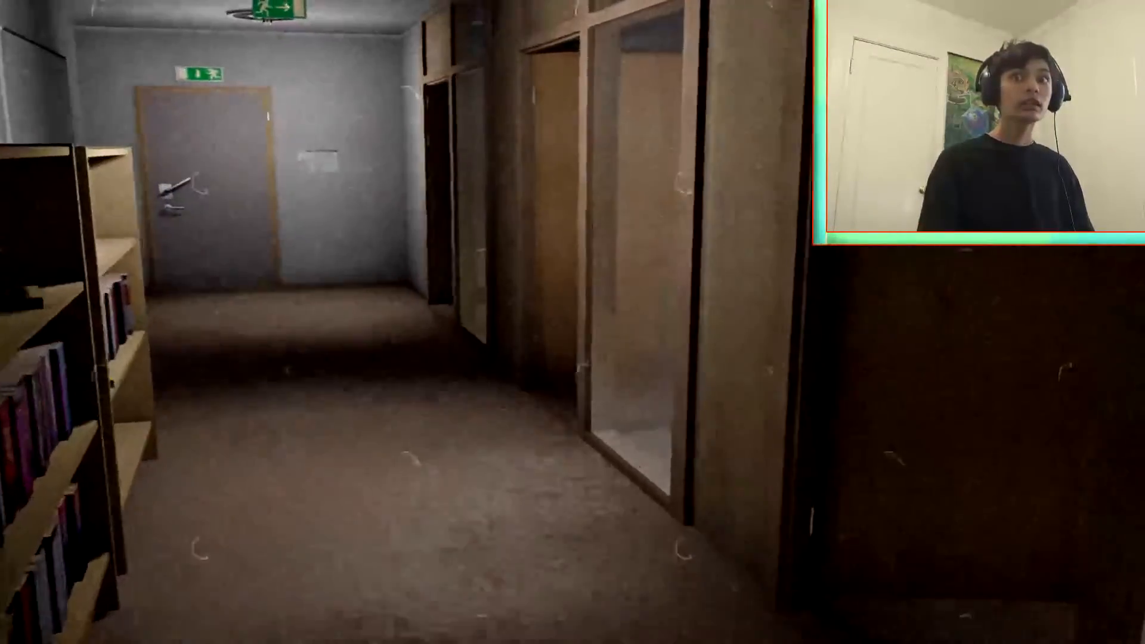
mouse_move(572, 321)
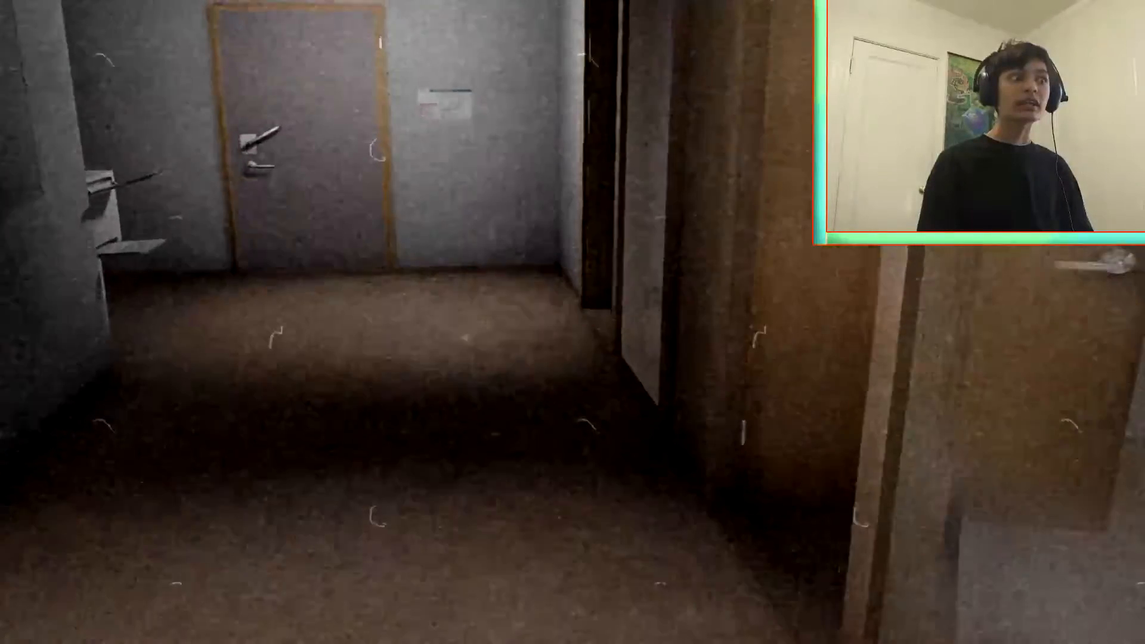